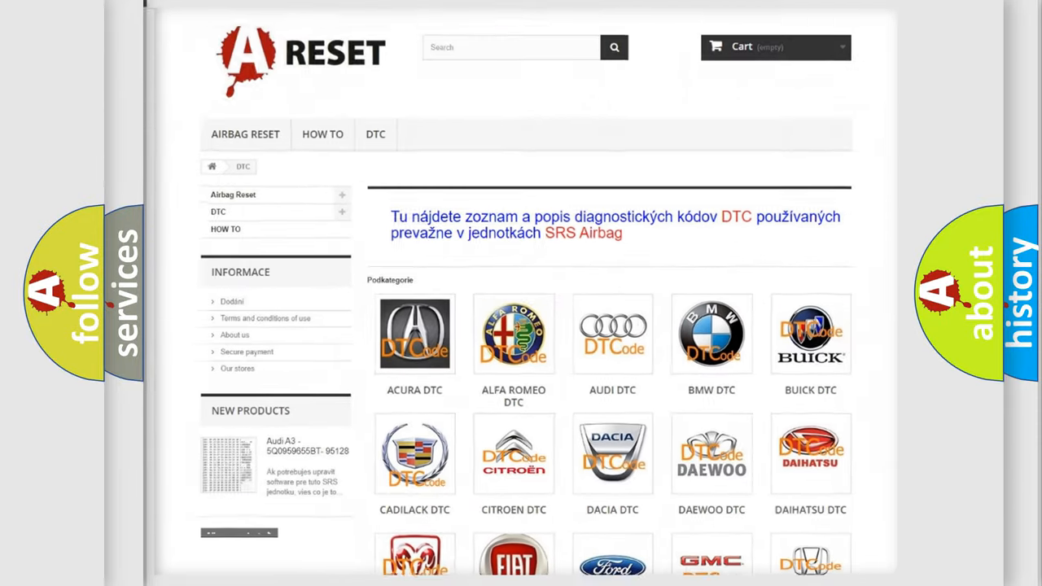
- Pick Jeep from the DTC brand grid and scroll through its trouble code subcategories
scroll(down, 3)
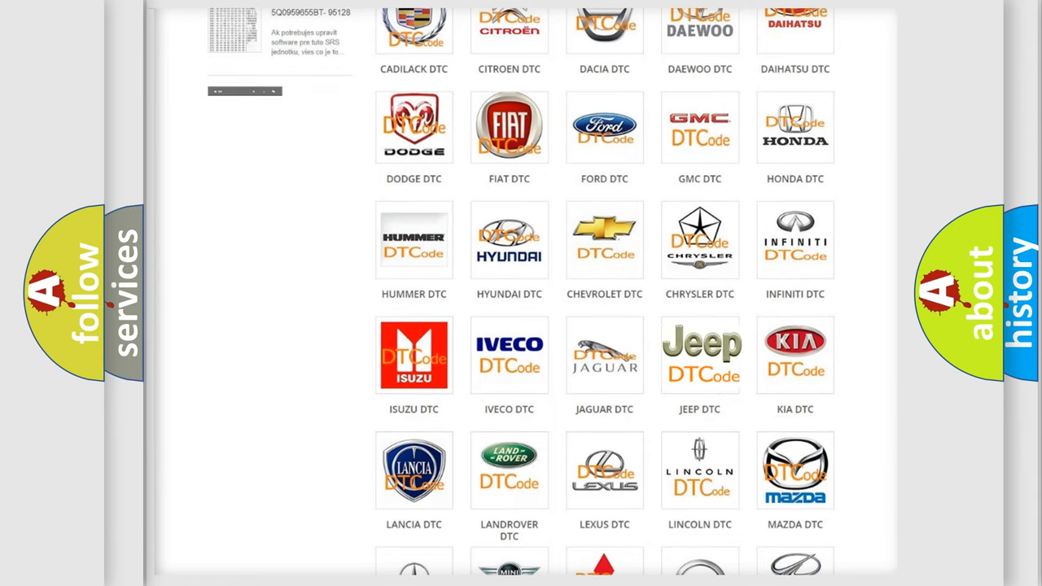
click(699, 354)
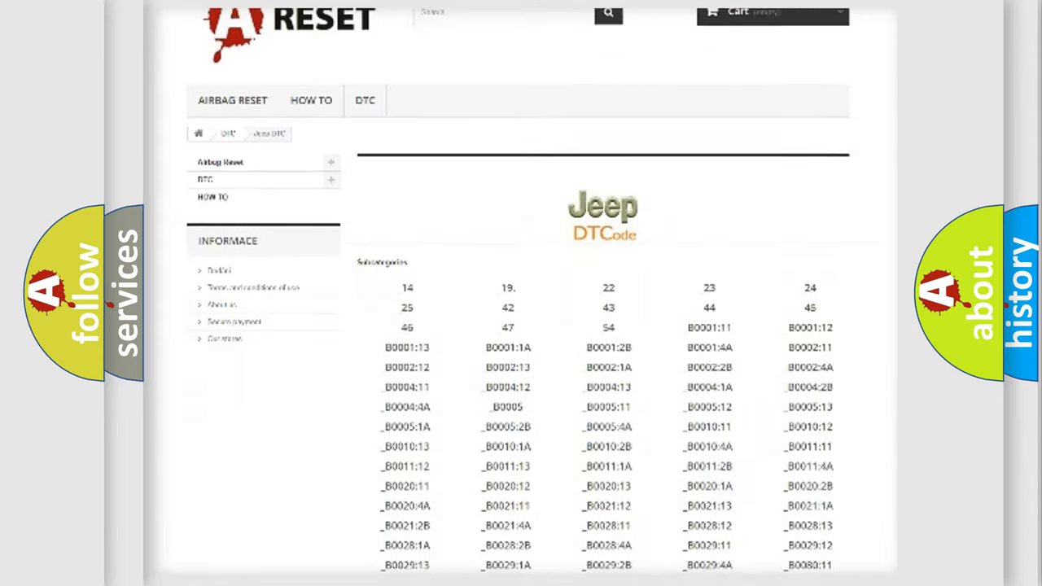
scroll(down, 3)
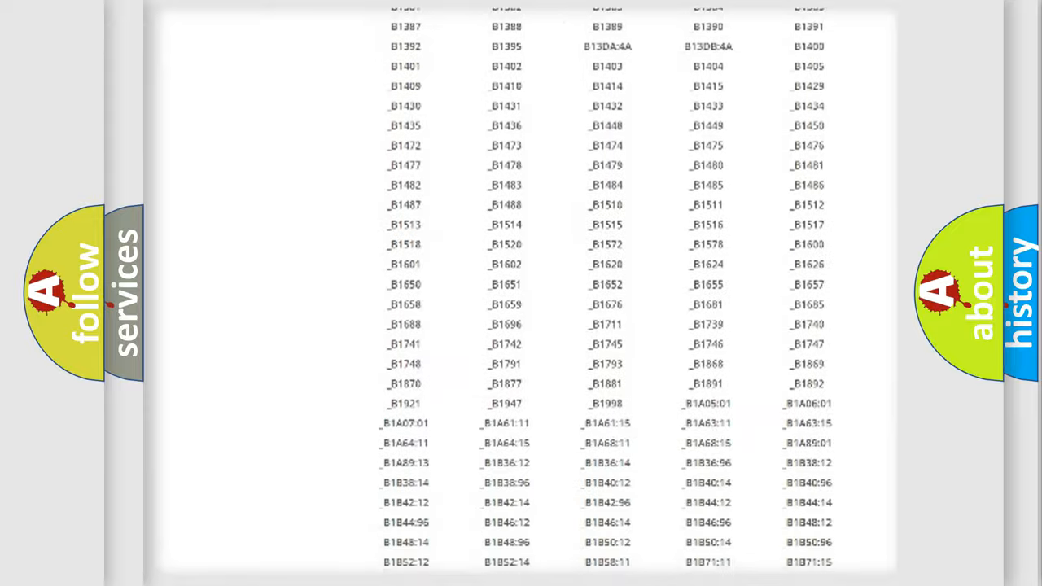